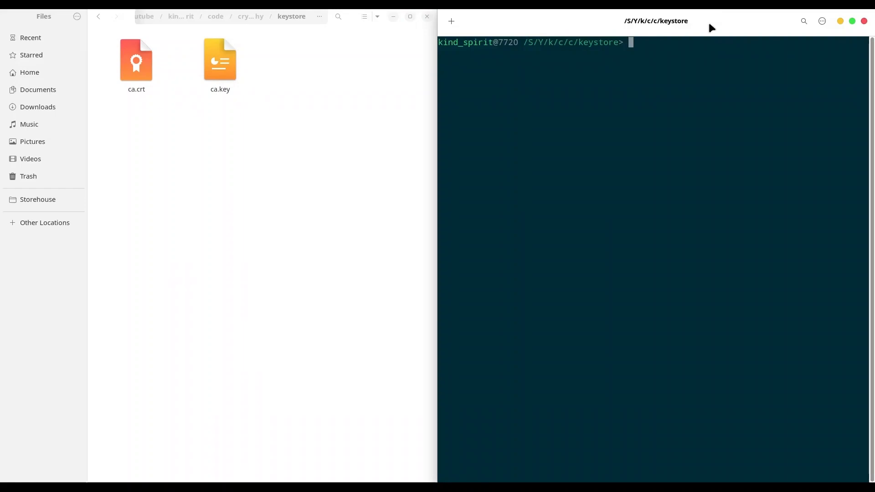
Step: Generate a 2048-bit RSA key aliased mykey in new PKCS12 keystore mykeystore.pkcs12 via keytool -genkey
{"action": "left_click", "coordinate": [136, 61]}
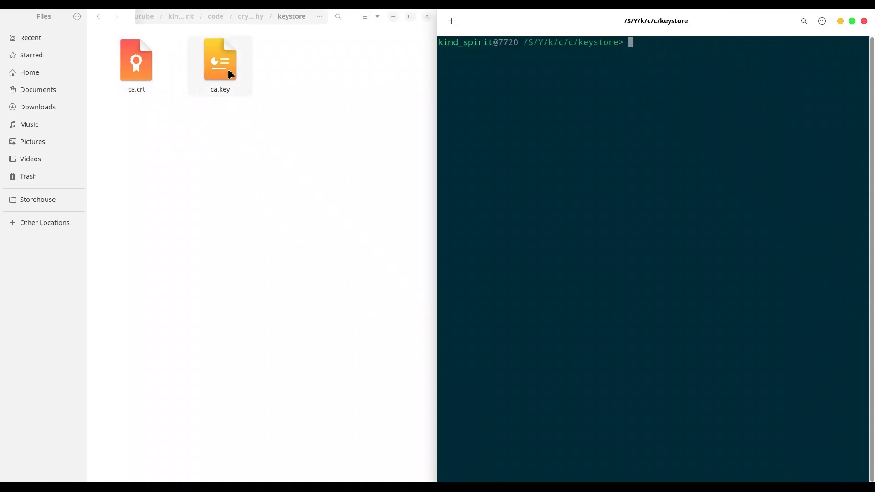
{"action": "mouse_move", "coordinate": [234, 78]}
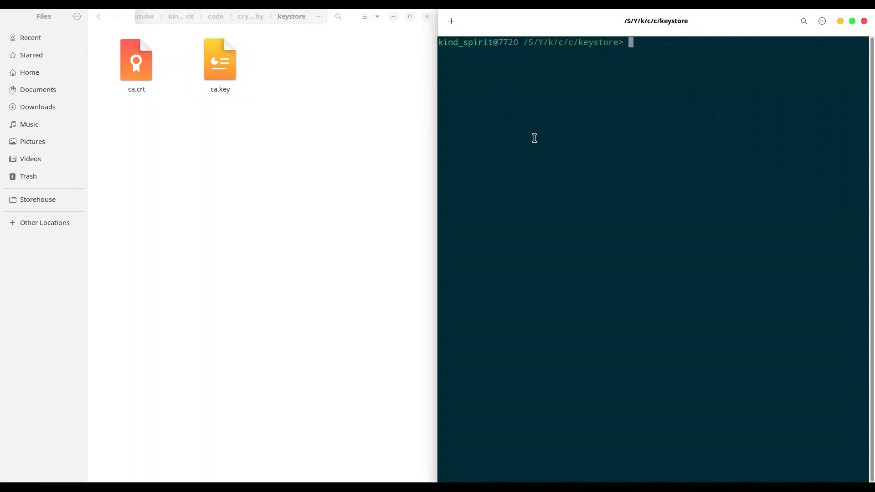
{"action": "type", "text": "keytool -keystore ./mykeystore.pkcs12 -storetype PKCS12 -genkey -alias mykey -ke"}
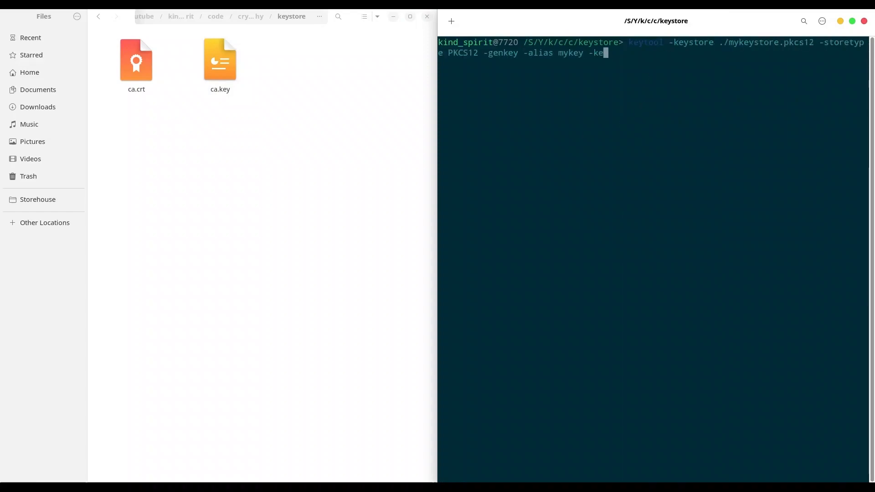
{"action": "key", "text": "Return"}
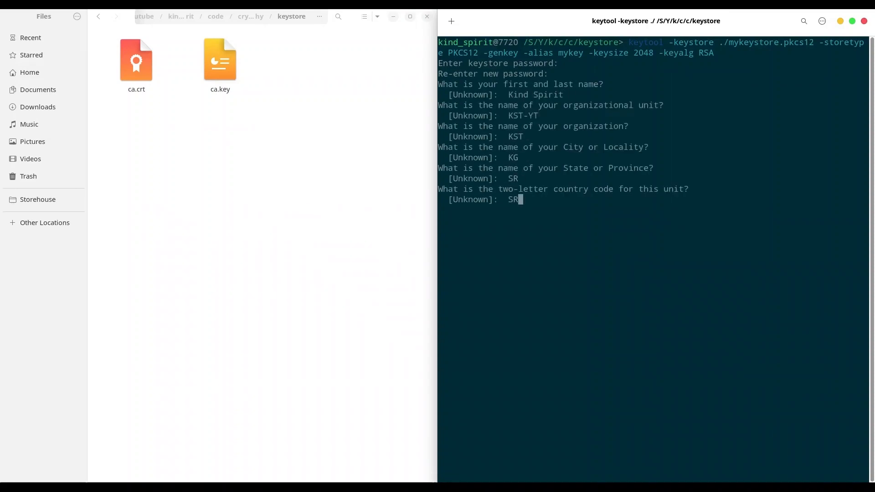
Step: Confirm the identity with yes and submit the keystore password to export request.csr
{"action": "type", "text": "yes"}
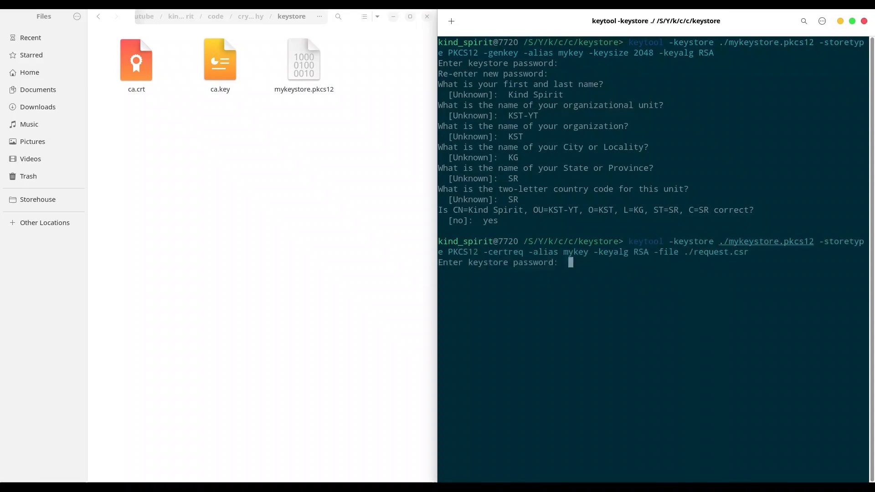
{"action": "key", "text": "Return"}
{"action": "type", "text": "openssl x509 -req -CA ./ca.crt -CAkey ./ca.key -in ./request.csr -out ./javaCertificate.crt -CAcreateserial -days 365"}
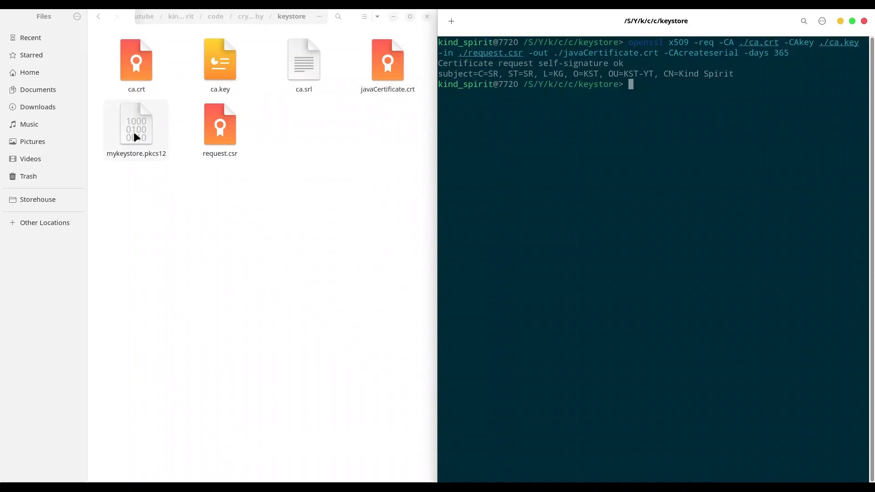
Step: Import ca.crt into mykeystore.pkcs12 as trusted alias certificateAthorityCertificate, confirming yes, with the screen cleared
{"action": "type", "text": "clear"}
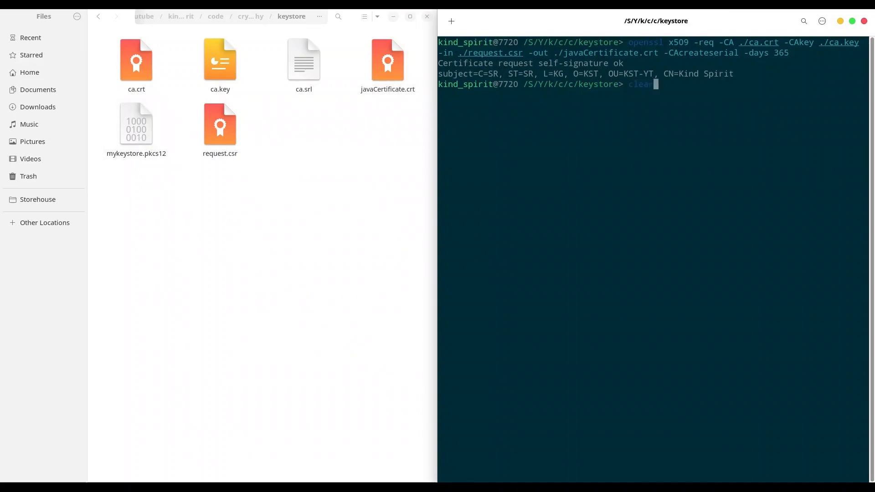
{"action": "type", "text": "keytool -import -keystore"}
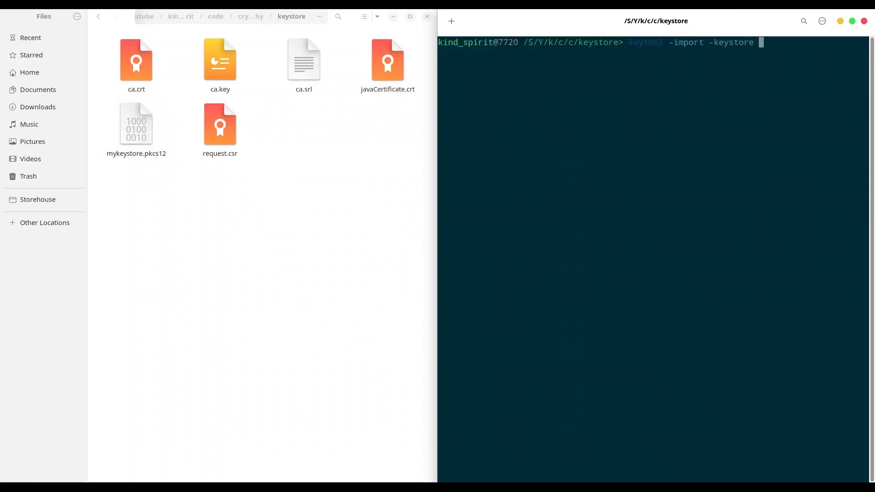
{"action": "type", "text": "./mykeystore.pkcs12 -file ./ca.crt -alias certificateAthorityCertificate"}
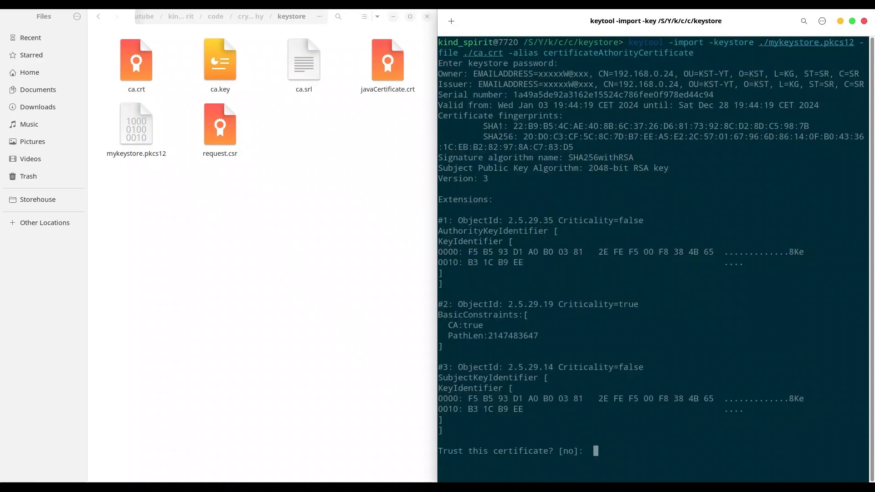
{"action": "type", "text": "yes"}
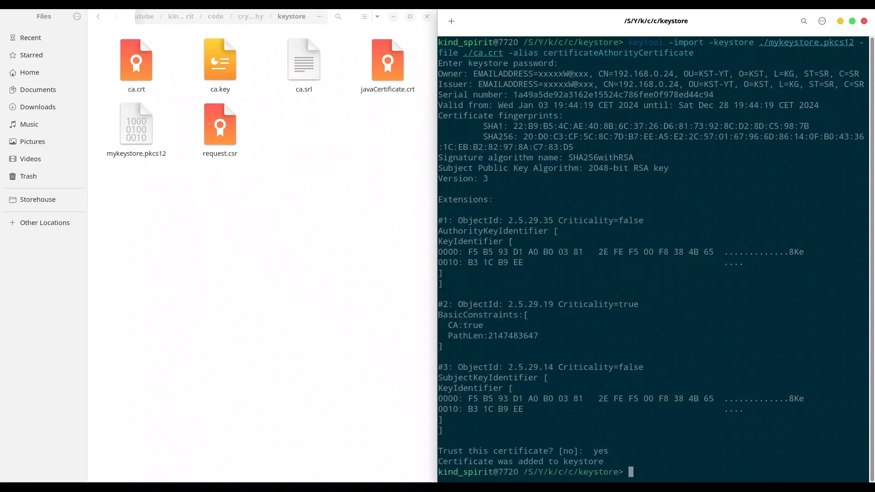
{"action": "type", "text": "clear"}
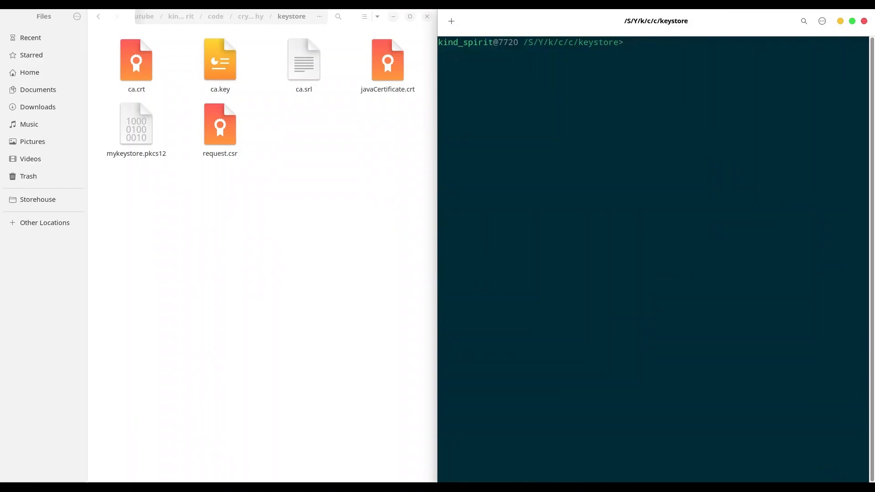
Step: Import javaCertificate.crt as alias javaCertificate, then list mykeystore.pkcs12 showing its three entries
{"action": "type", "text": "keytool -import -keystore ./mykeystore.pkcs12 -file ./ca.crt -alias javaCert"}
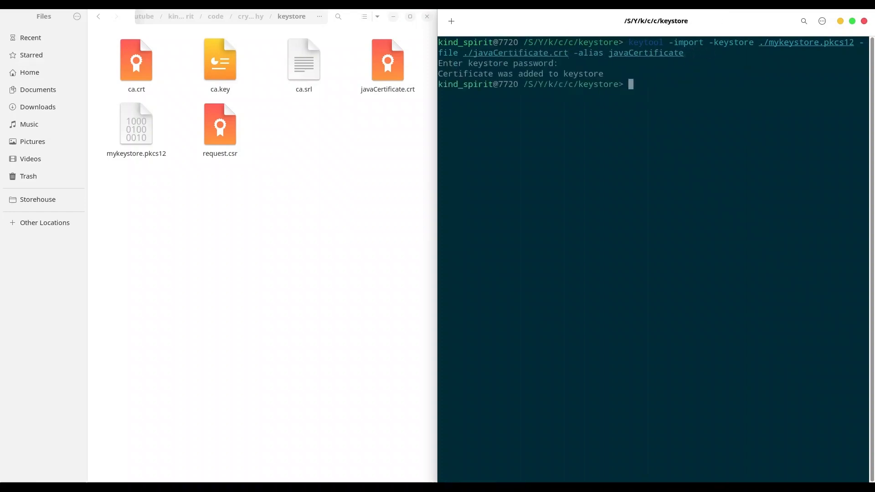
{"action": "type", "text": "keytool -list -keystore ./mykeystore.pkcs12 -storetype PKCS12"}
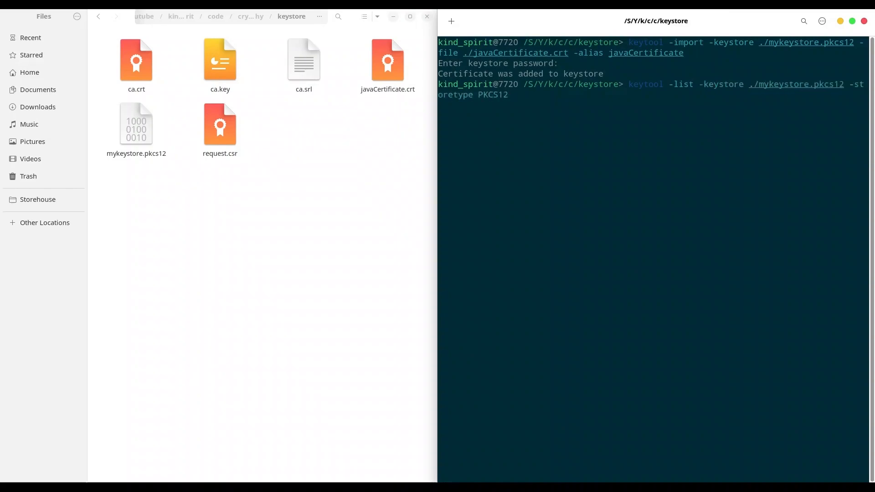
{"action": "key", "text": "Return"}
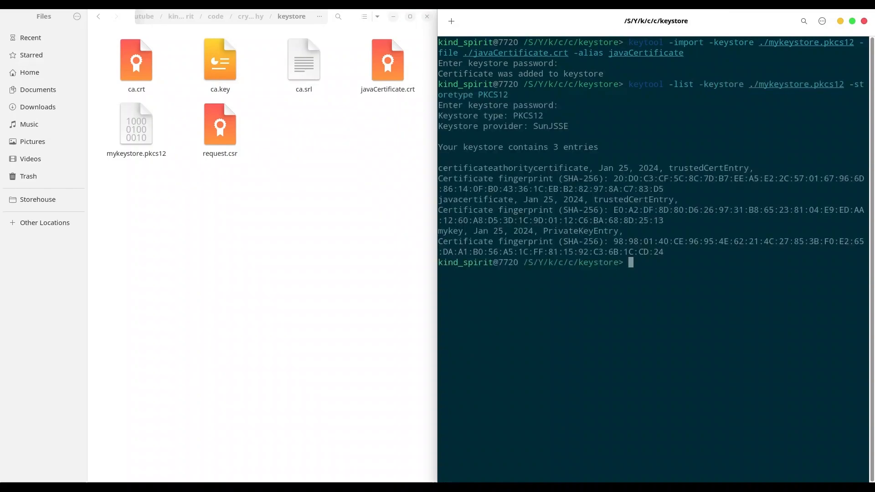